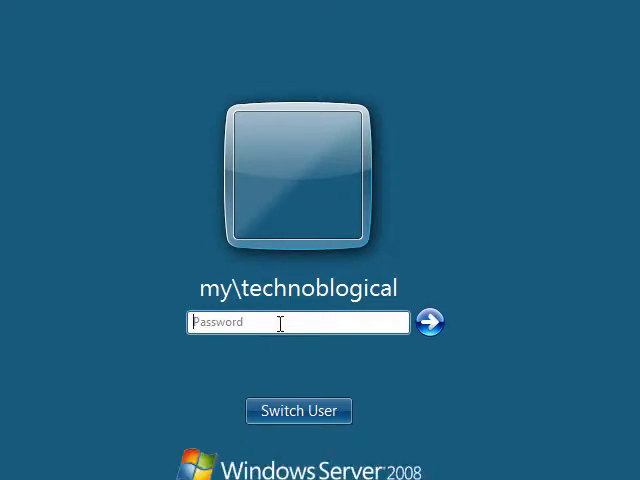
Enter the password and log on to the domain administrator account.
{"action": "type", "text": "•"}
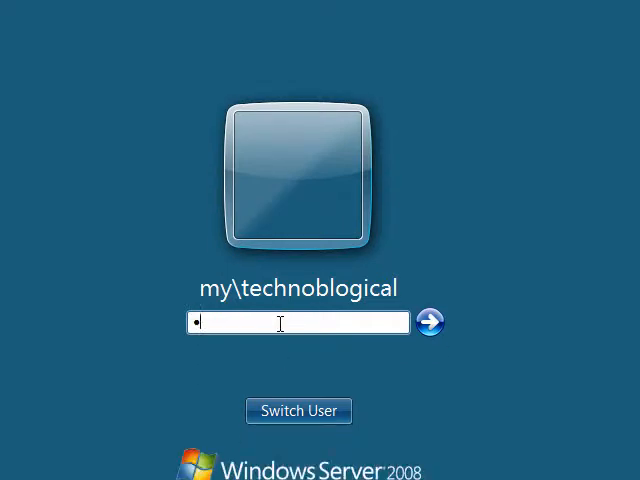
{"action": "type", "text": "••••"}
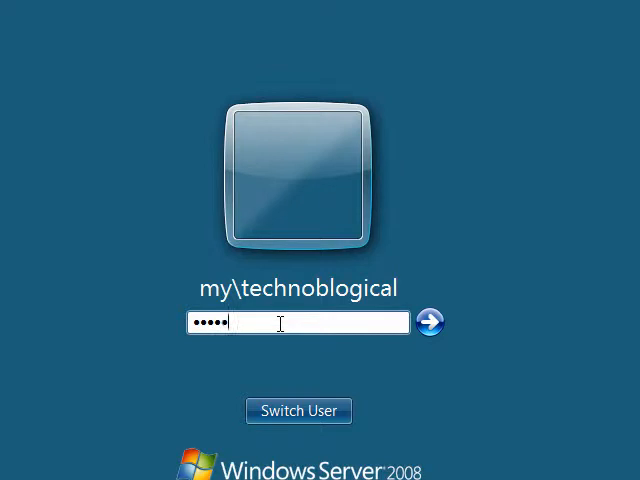
{"action": "left_click", "coordinate": [430, 322]}
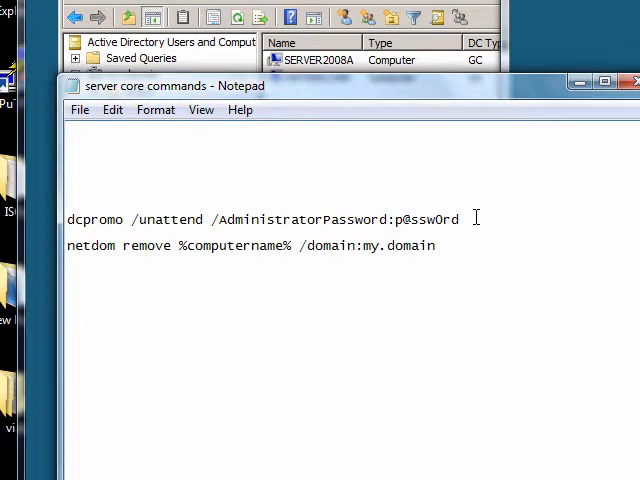
Select the dcpromo /unattend demotion command line in the Notepad notes.
{"action": "double_click", "coordinate": [445, 219]}
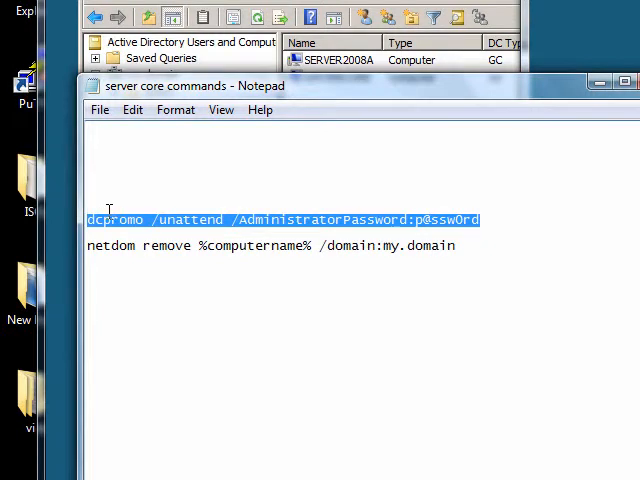
{"action": "left_click", "coordinate": [438, 219]}
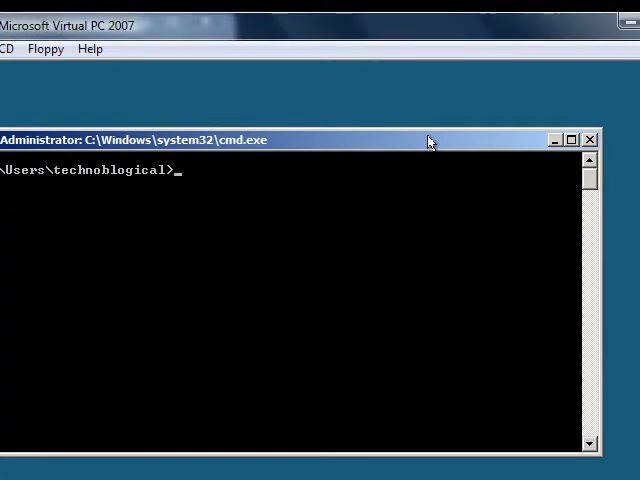
{"action": "mouse_move", "coordinate": [211, 190]}
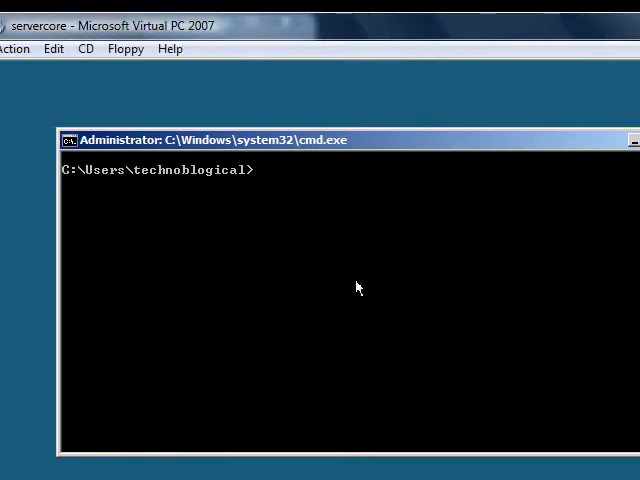
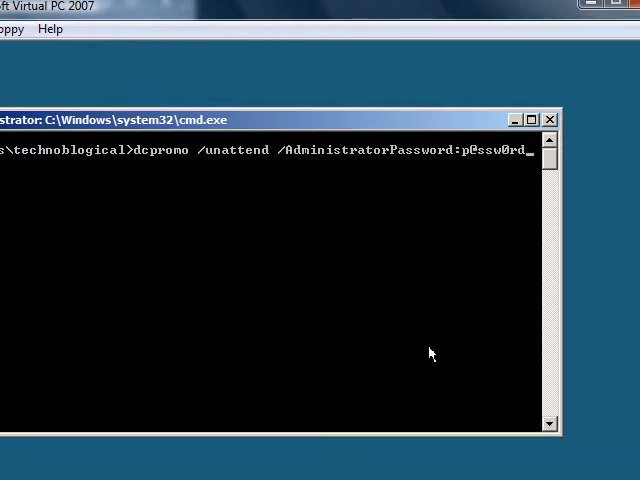
{"action": "mouse_move", "coordinate": [423, 358]}
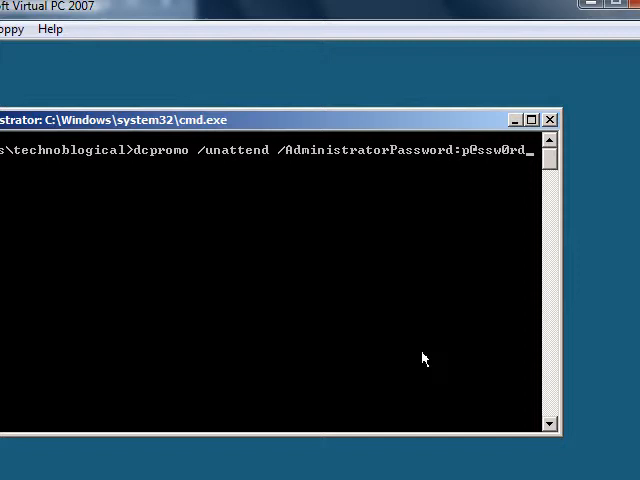
{"action": "key", "text": "Return"}
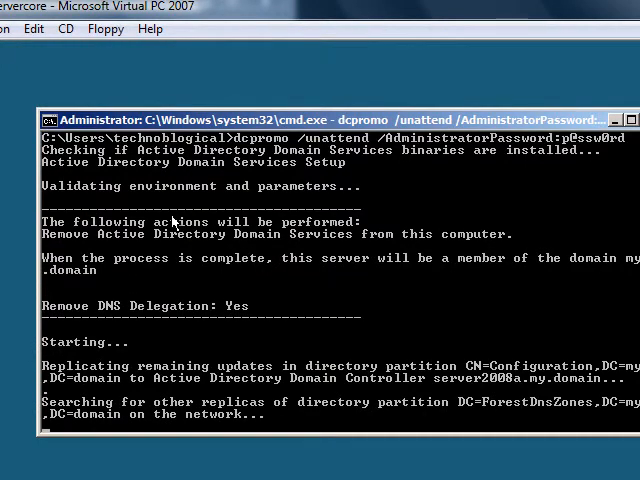
{"action": "scroll", "scroll_direction": "down", "scroll_amount": 3}
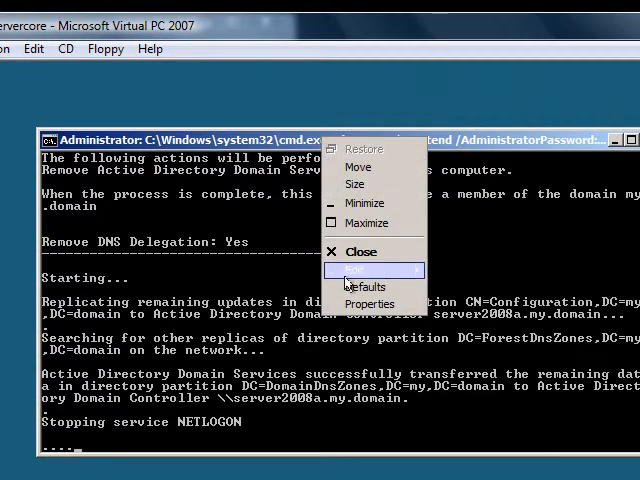
{"action": "left_click", "coordinate": [369, 304]}
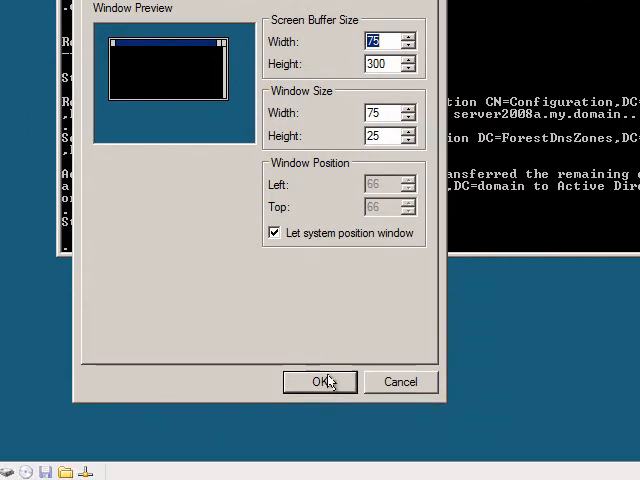
{"action": "left_click", "coordinate": [319, 381]}
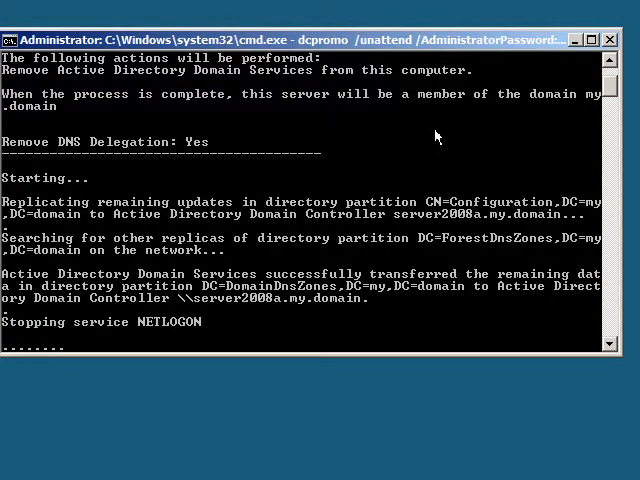
{"action": "mouse_move", "coordinate": [403, 134]}
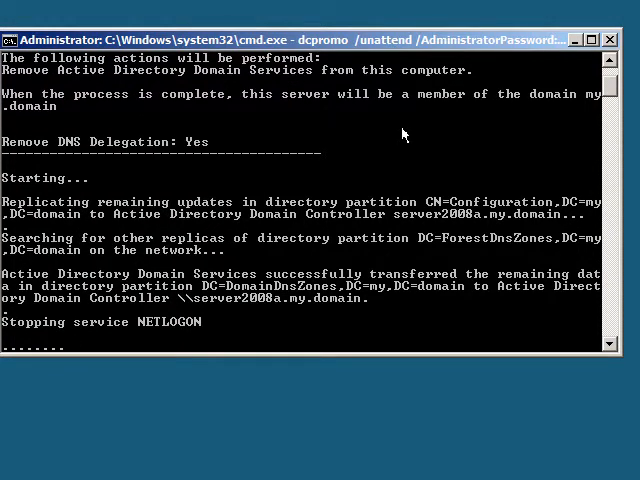
{"action": "mouse_move", "coordinate": [360, 131]}
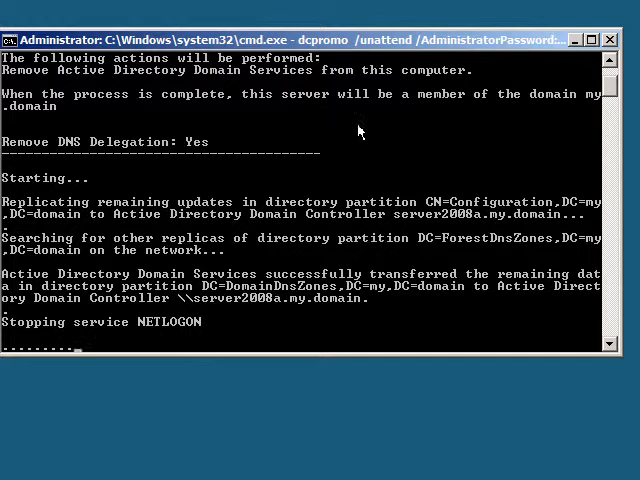
{"action": "mouse_move", "coordinate": [278, 135]}
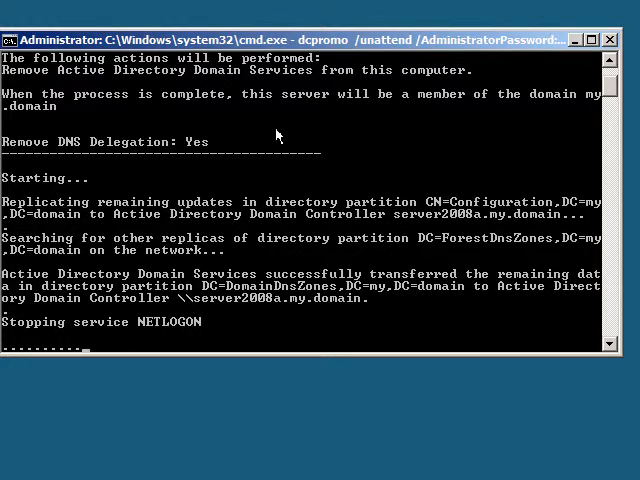
{"action": "mouse_move", "coordinate": [210, 140]}
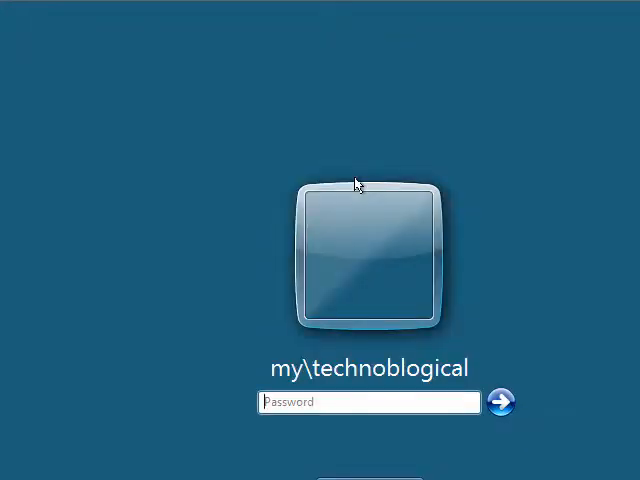
Log back on as my\technoblogical after the post-demotion reboot.
{"action": "left_click", "coordinate": [365, 402]}
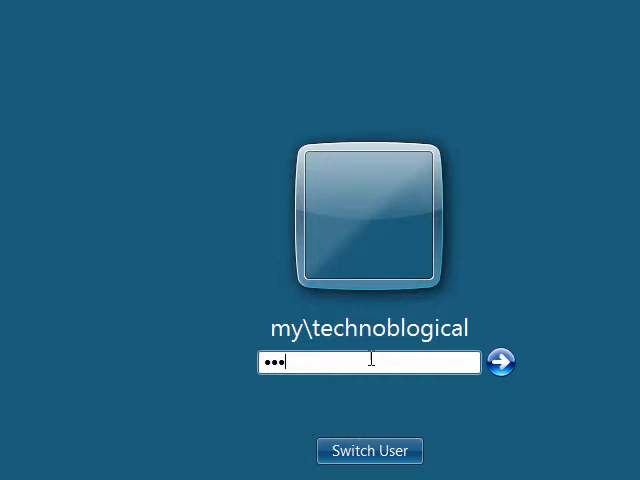
{"action": "type", "text": "password"}
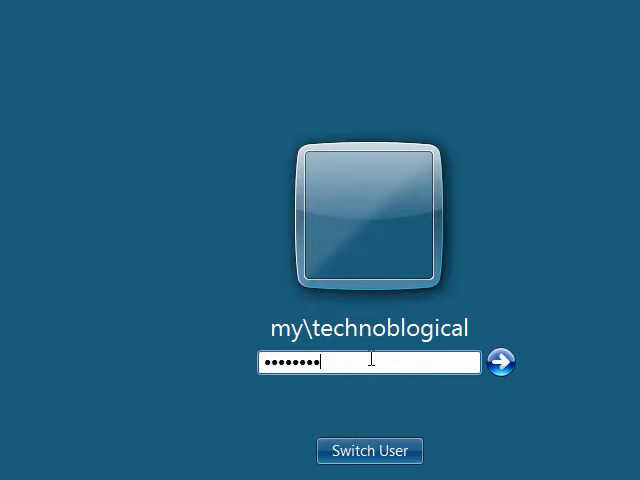
{"action": "left_click", "coordinate": [504, 361]}
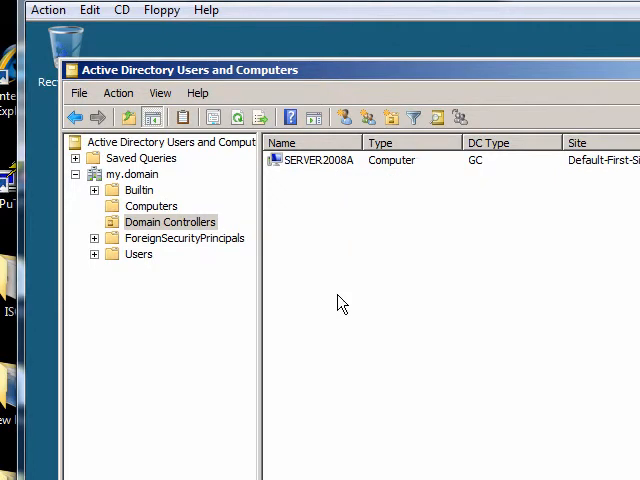
Refresh the my.domain Computers container until SERVERCORE appears in the list.
{"action": "left_click", "coordinate": [151, 206]}
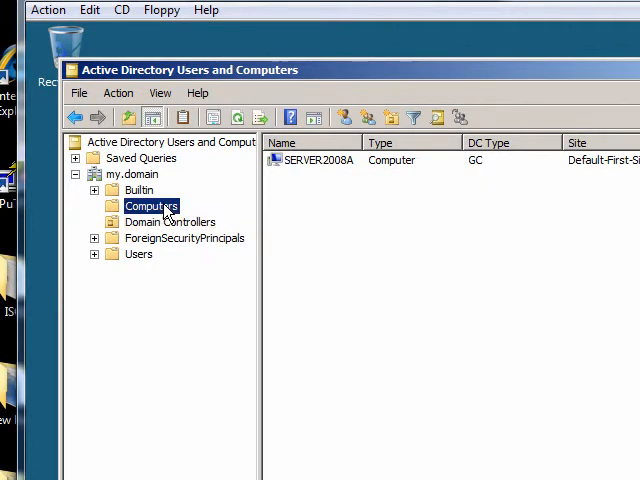
{"action": "left_click", "coordinate": [151, 205]}
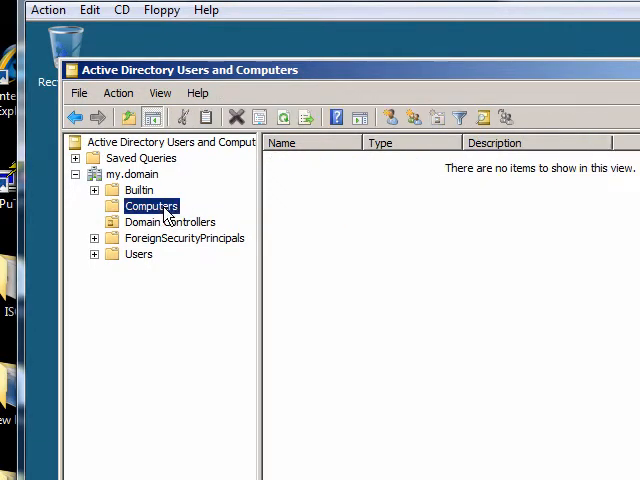
{"action": "right_click", "coordinate": [151, 205]}
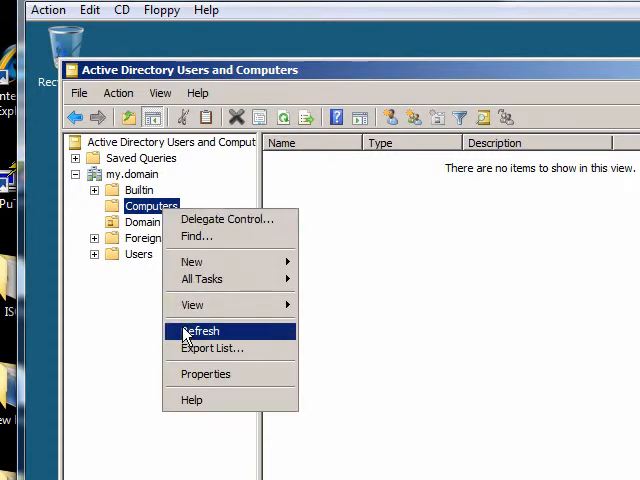
{"action": "left_click", "coordinate": [201, 330]}
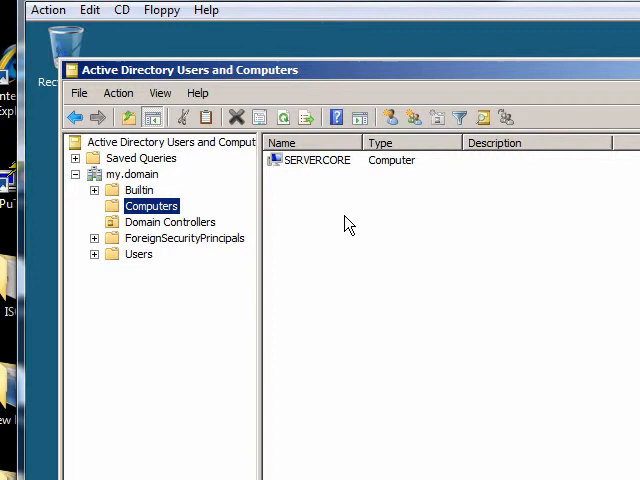
{"action": "right_click", "coordinate": [349, 223]}
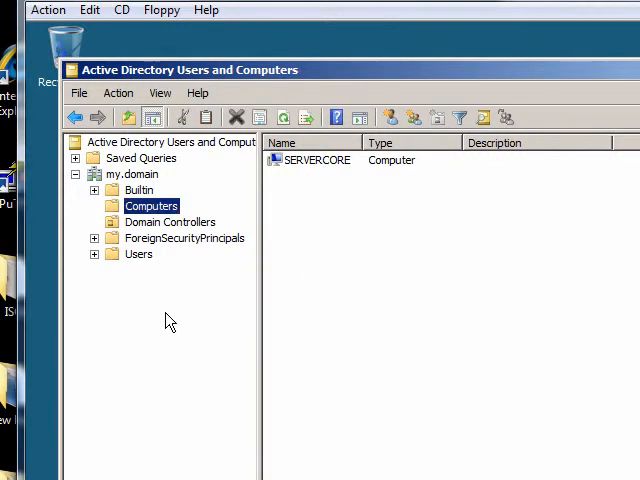
{"action": "right_click", "coordinate": [132, 173]}
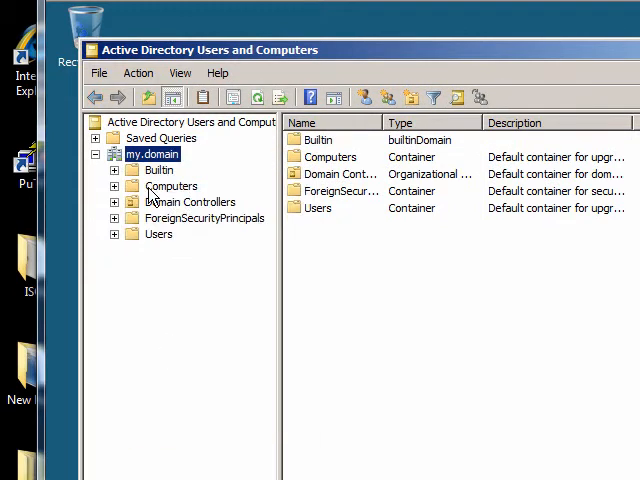
{"action": "left_click", "coordinate": [170, 186]}
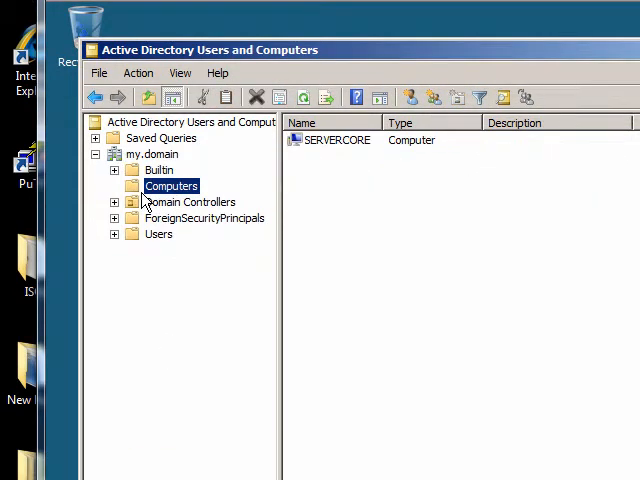
{"action": "left_click", "coordinate": [190, 201]}
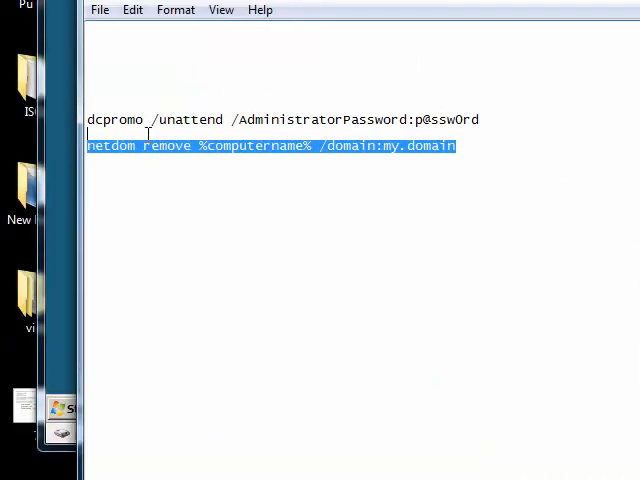
Select the netdom remove %computername% /domain:my.domain line in Notepad.
{"action": "left_click", "coordinate": [175, 152]}
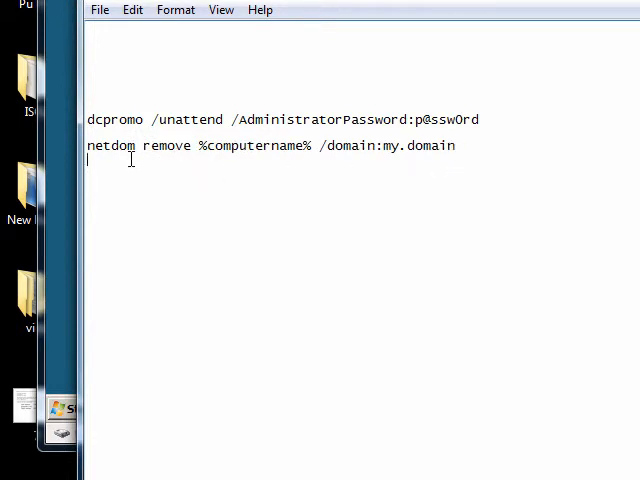
{"action": "triple_click", "coordinate": [270, 146]}
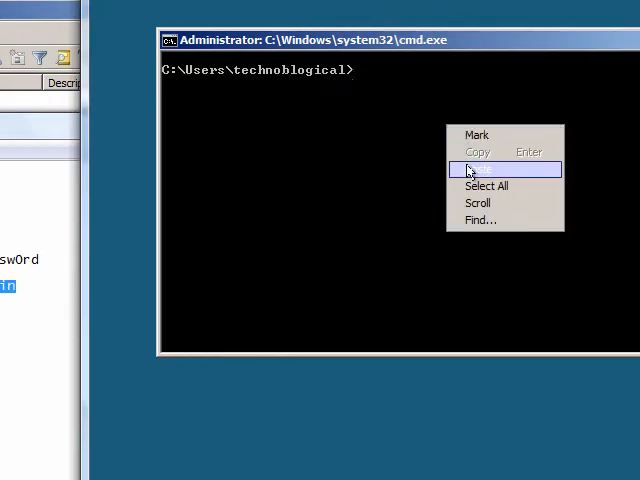
Paste and run netdom remove to take SERVERCORE out of my.domain.
{"action": "left_click", "coordinate": [471, 168]}
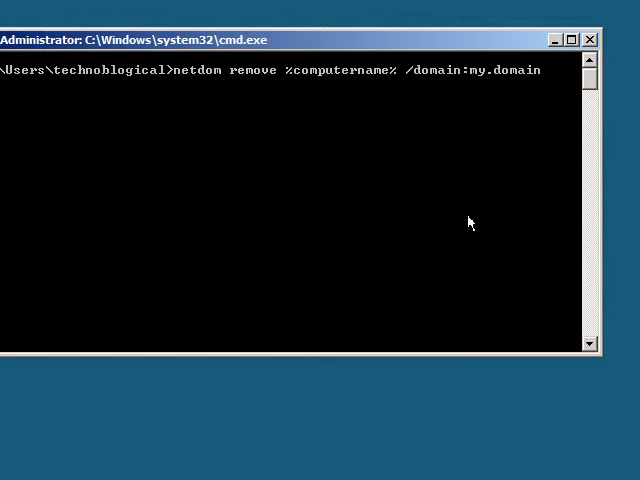
{"action": "type", "text": "0"}
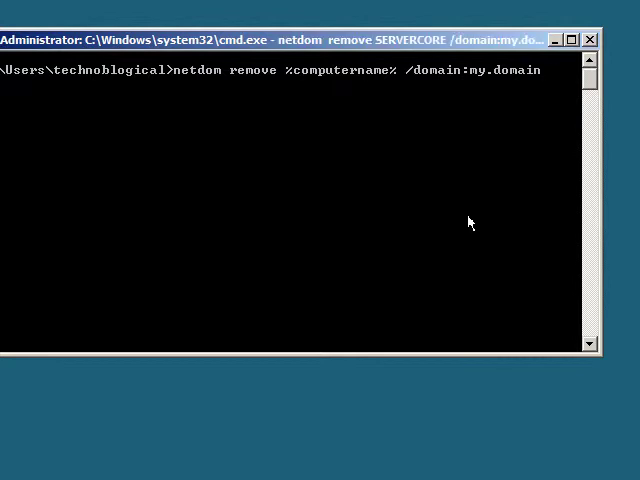
{"action": "key", "text": "Return"}
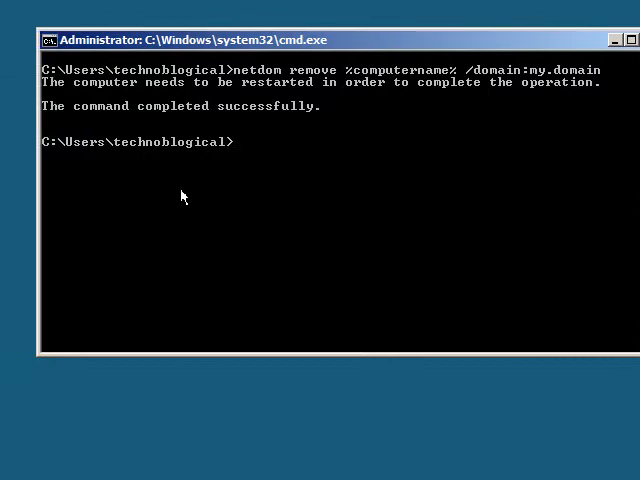
Enter shutdown -r -t 0 for an immediate restart.
{"action": "type", "text": "shutdown"}
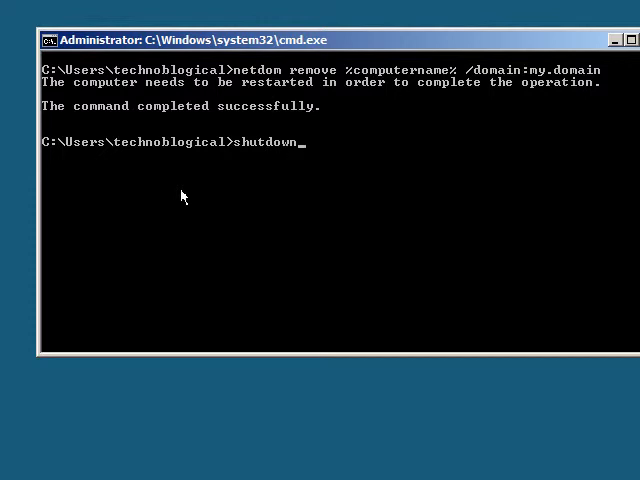
{"action": "type", "text": "-r"}
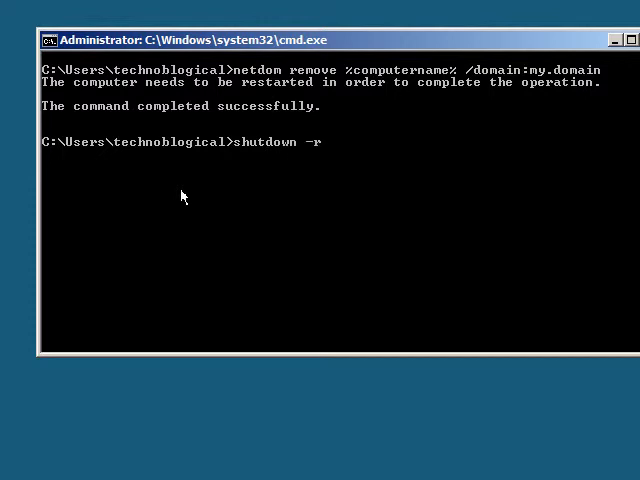
{"action": "type", "text": "-t"}
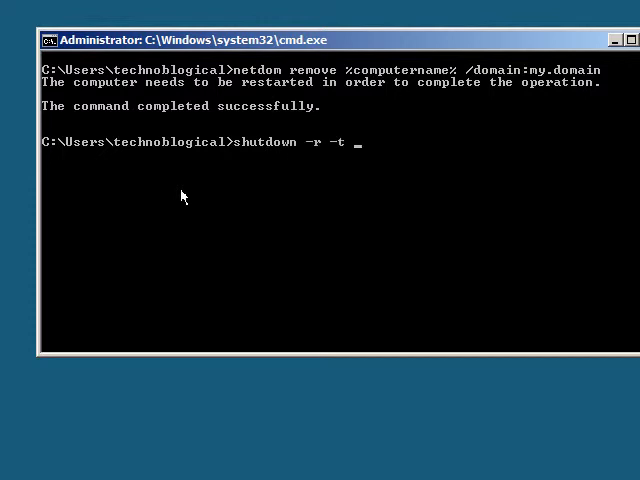
{"action": "type", "text": "0"}
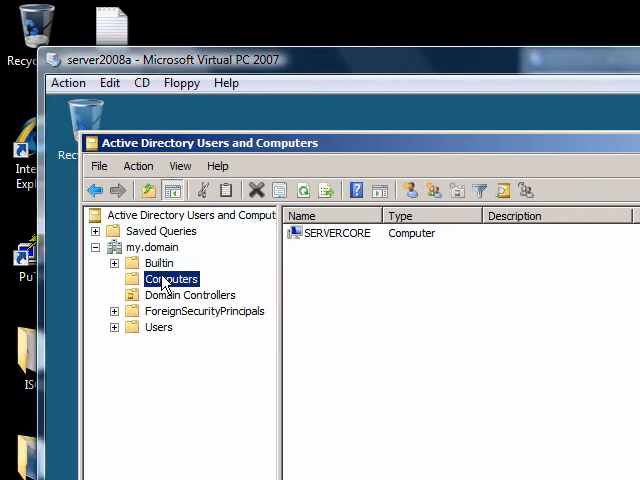
Refresh Computers and select SERVERCORE, now showing a disabled account.
{"action": "right_click", "coordinate": [170, 279]}
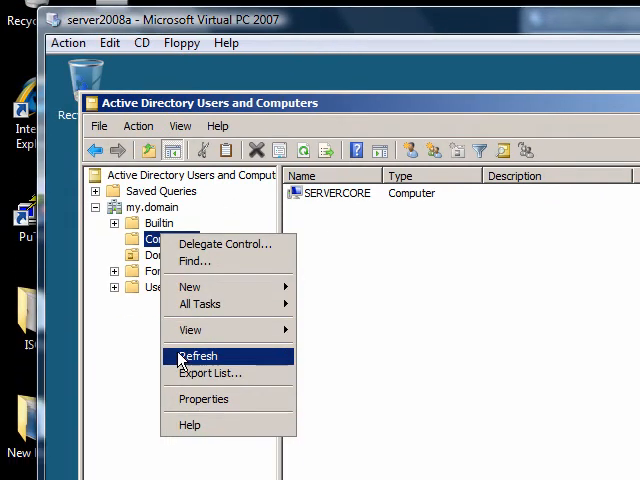
{"action": "left_click", "coordinate": [199, 356]}
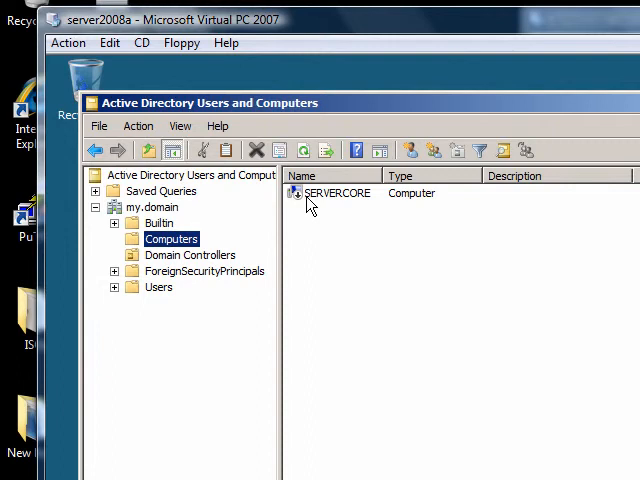
{"action": "left_click", "coordinate": [337, 193]}
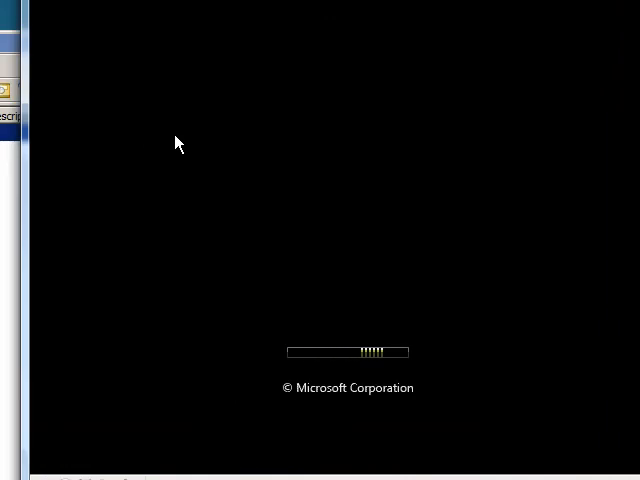
{"action": "mouse_move", "coordinate": [322, 172]}
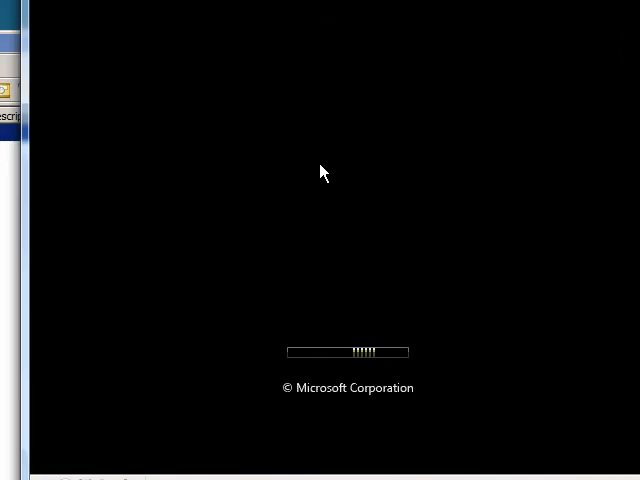